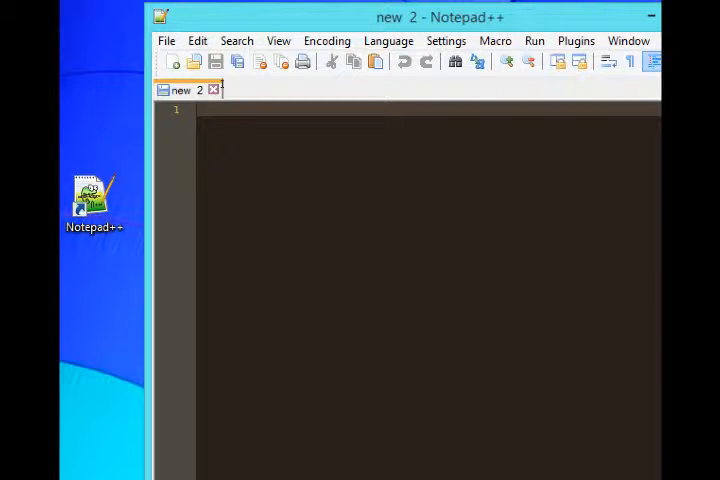
# Step: Write <!doctype html> as the first line of the new document
pyautogui.write('<')
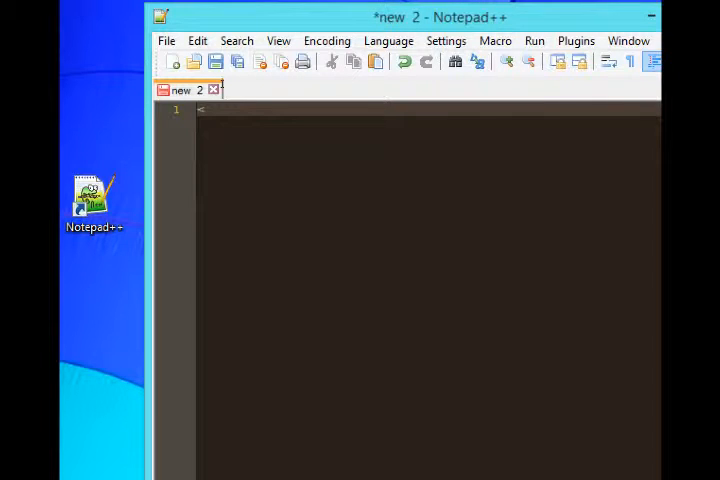
pyautogui.write('<!do')
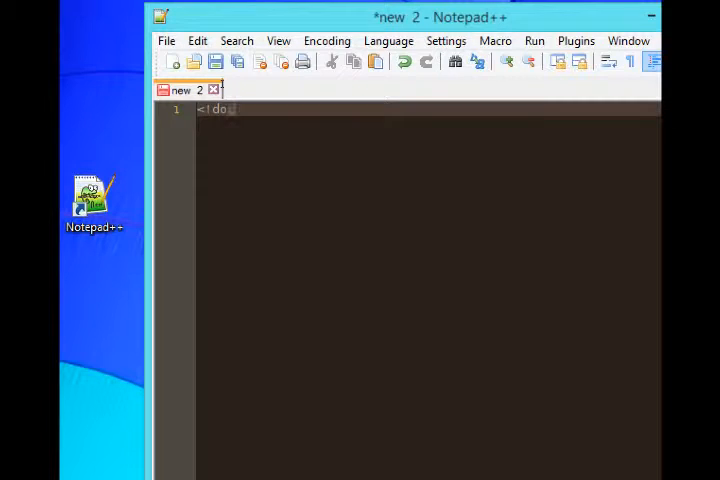
pyautogui.write('ctype')
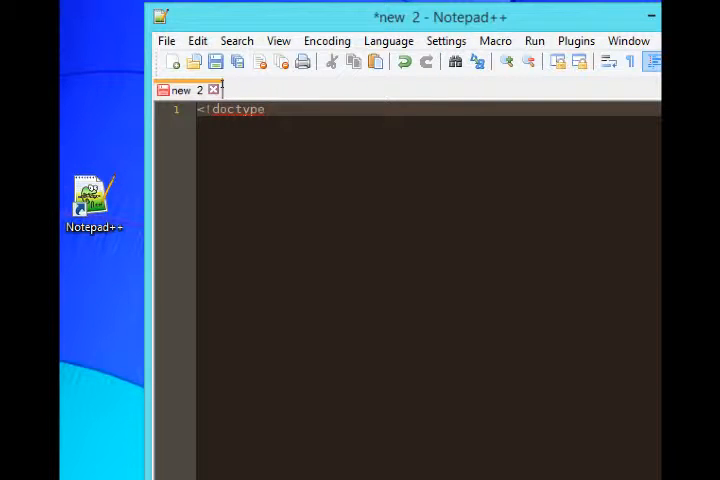
pyautogui.write('html')
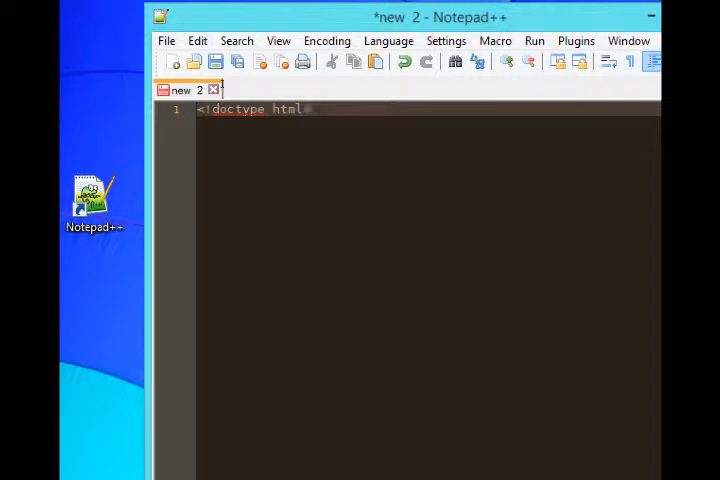
pyautogui.write('>')
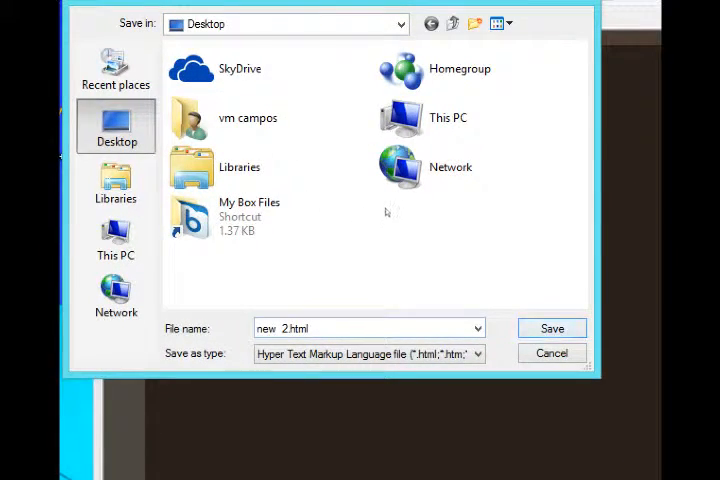
# Step: Save the document to the Desktop as new 2.html with the HTML file type
pyautogui.click(552, 328)
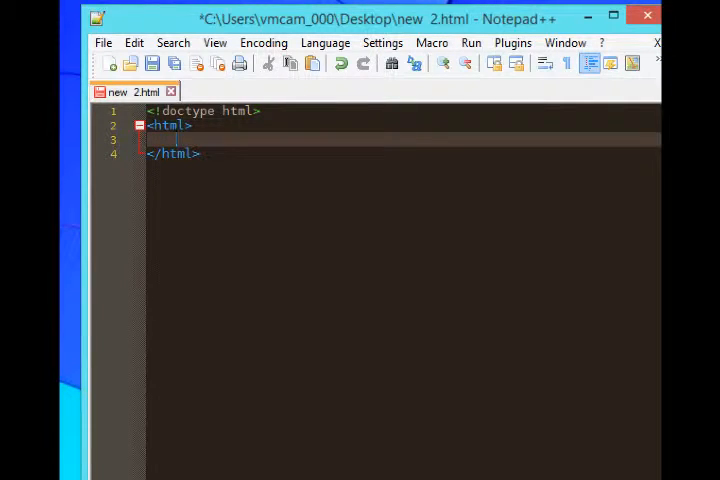
# Step: Add indented <head></head> and <body> tags inside the html element
pyautogui.write('<head>')
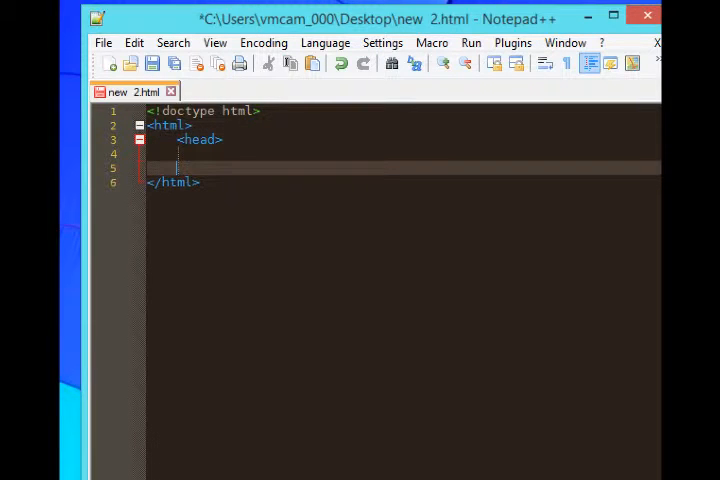
pyautogui.write('</head>')
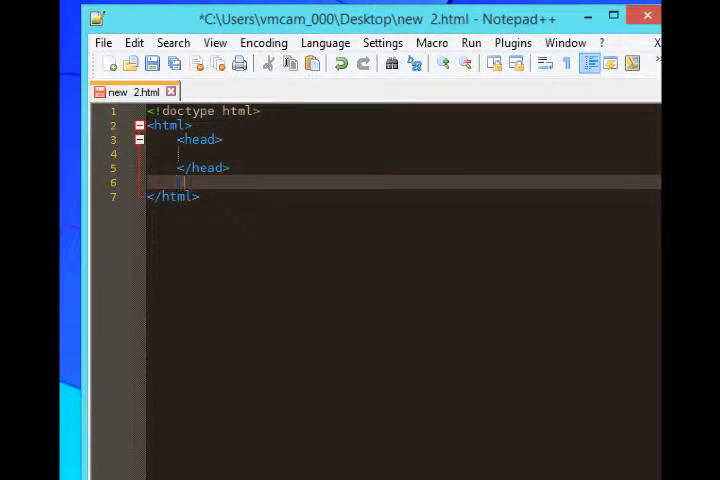
pyautogui.write('<body>')
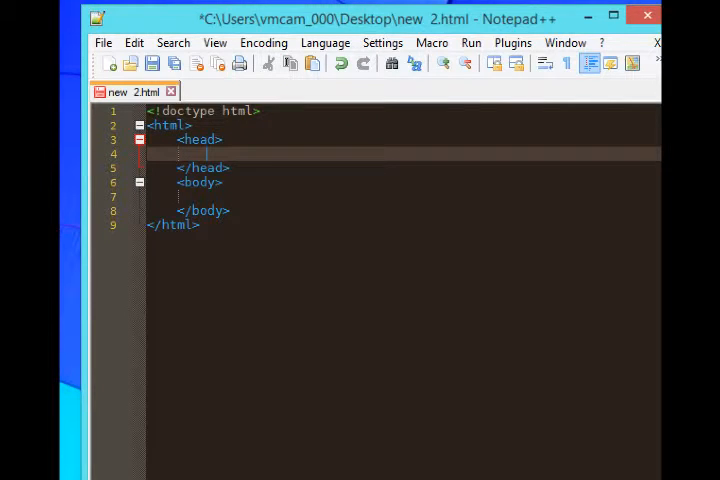
# Step: Add a <title> reading My First Site inside the head section
pyautogui.write('<title>')
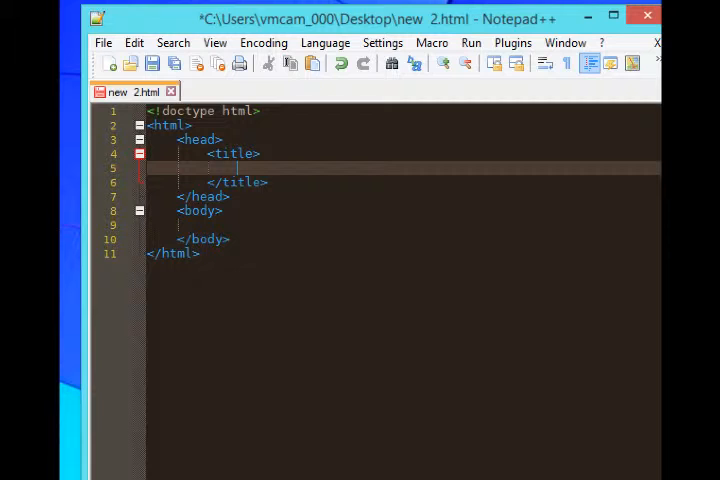
pyautogui.write('My First Site')
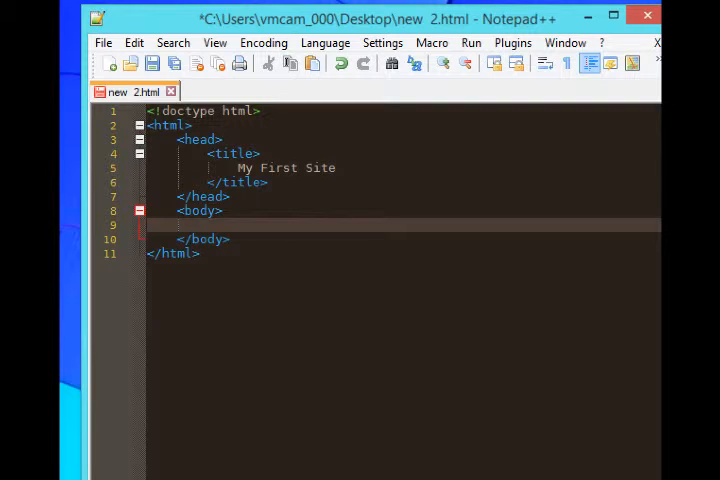
# Step: Write Hello, world! as the body text
pyautogui.write('Hel')
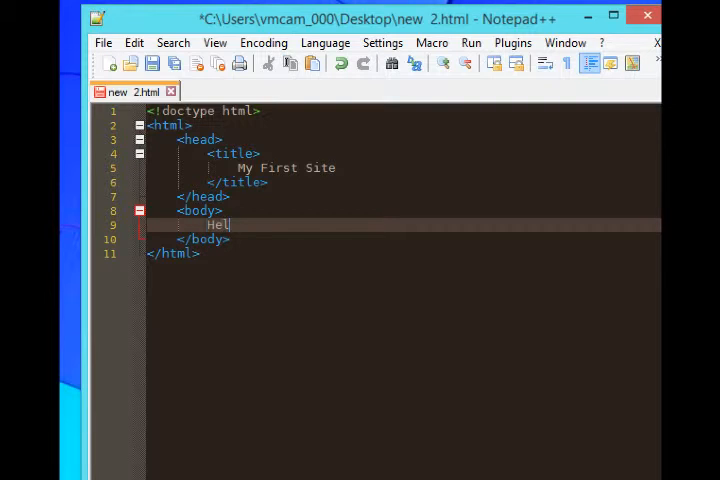
pyautogui.write('lo, world')
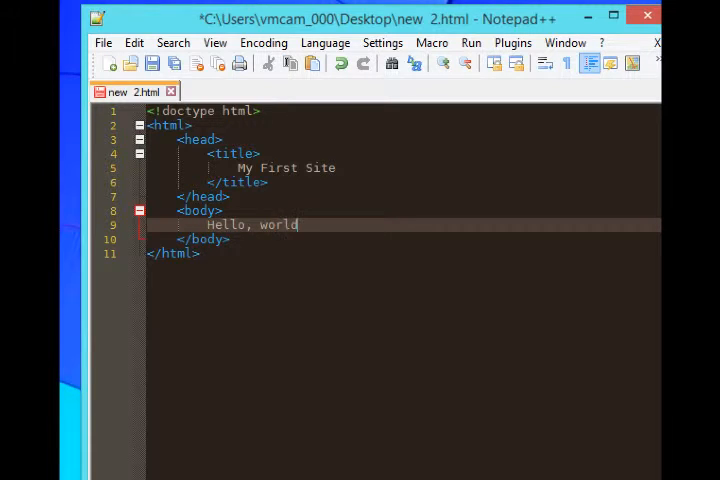
pyautogui.write('!')
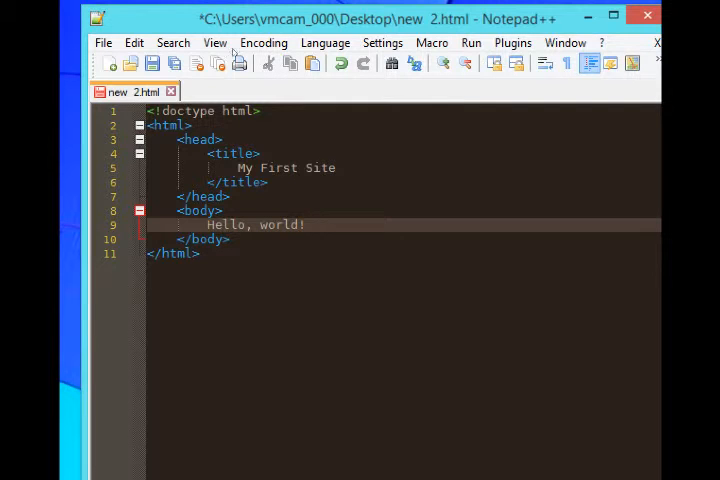
# Step: Save the page and launch it in Chrome, highlighting the Hello, world! text shown
pyautogui.click(152, 64)
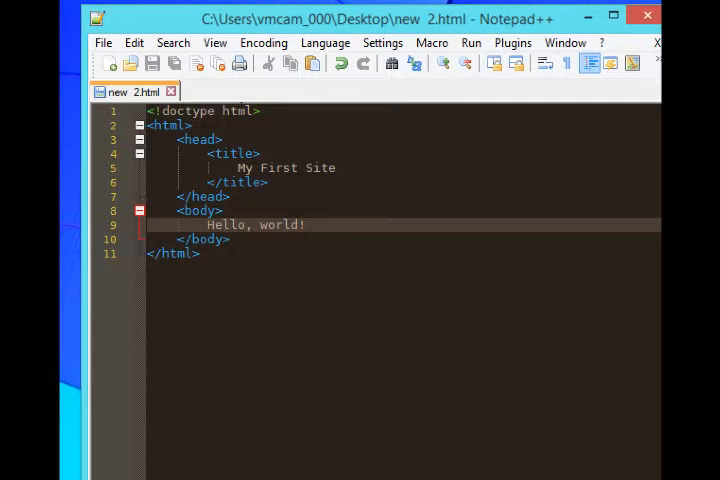
pyautogui.click(472, 42)
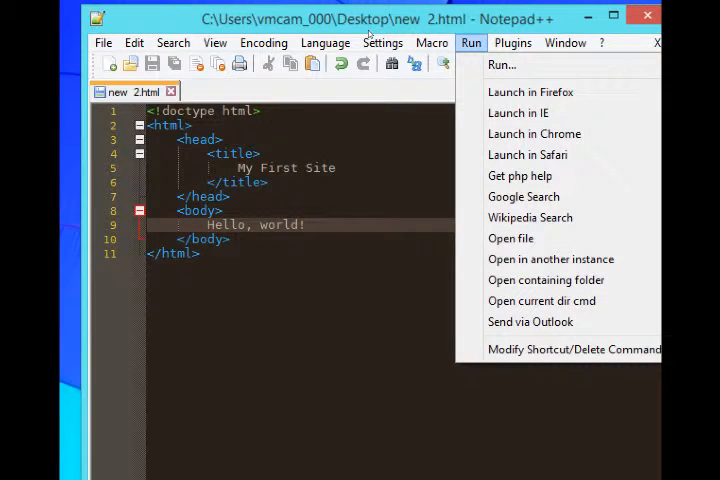
pyautogui.moveTo(528, 154)
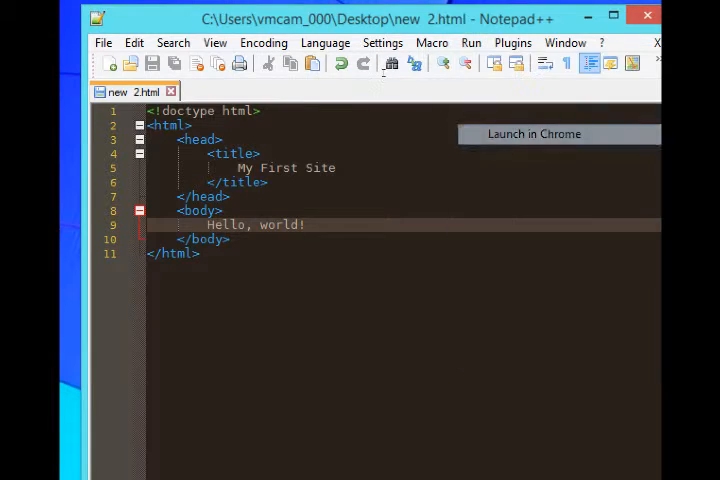
pyautogui.click(534, 132)
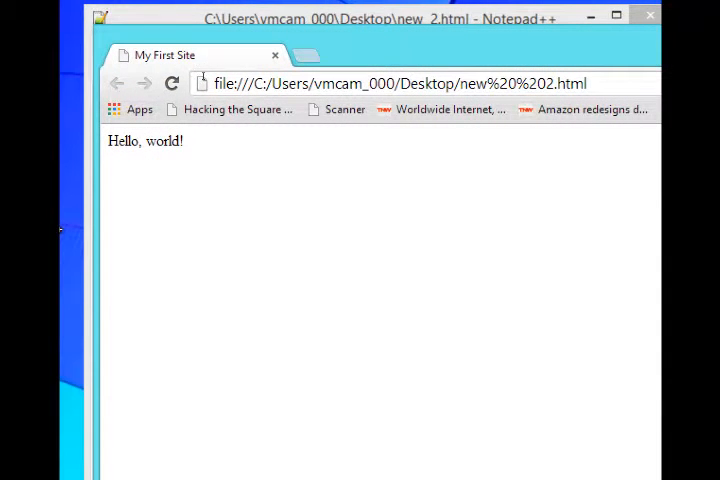
pyautogui.moveTo(116, 140); pyautogui.dragTo(180, 140)
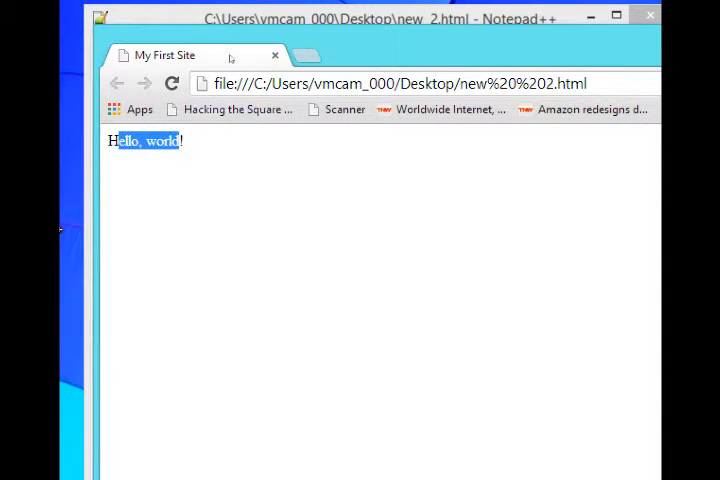